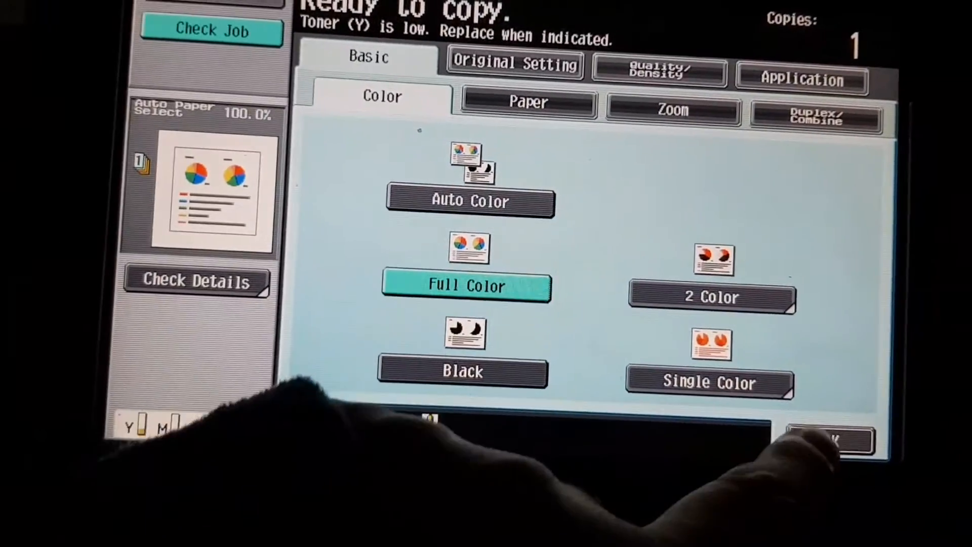
Confirm Full Color copying and A4 as the original size.
left_click(529, 103)
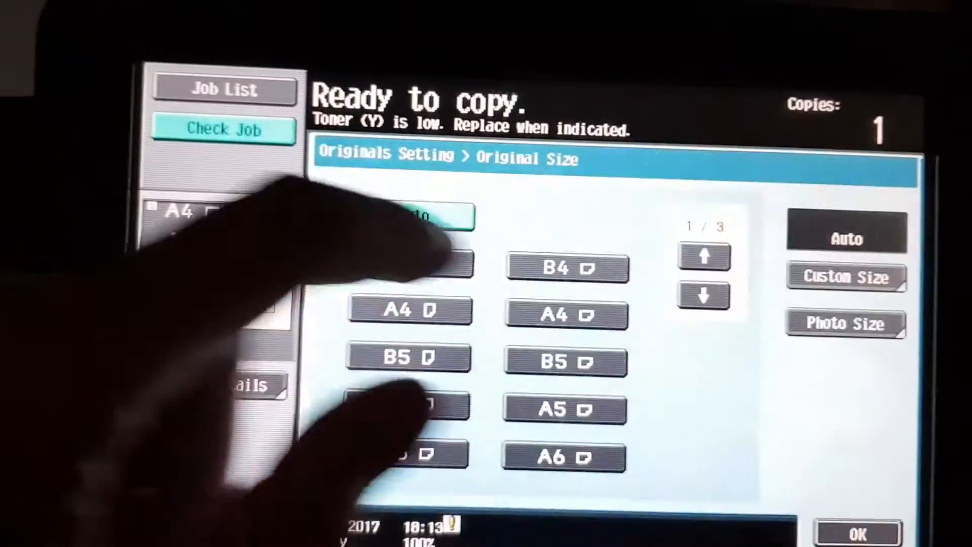
left_click(420, 233)
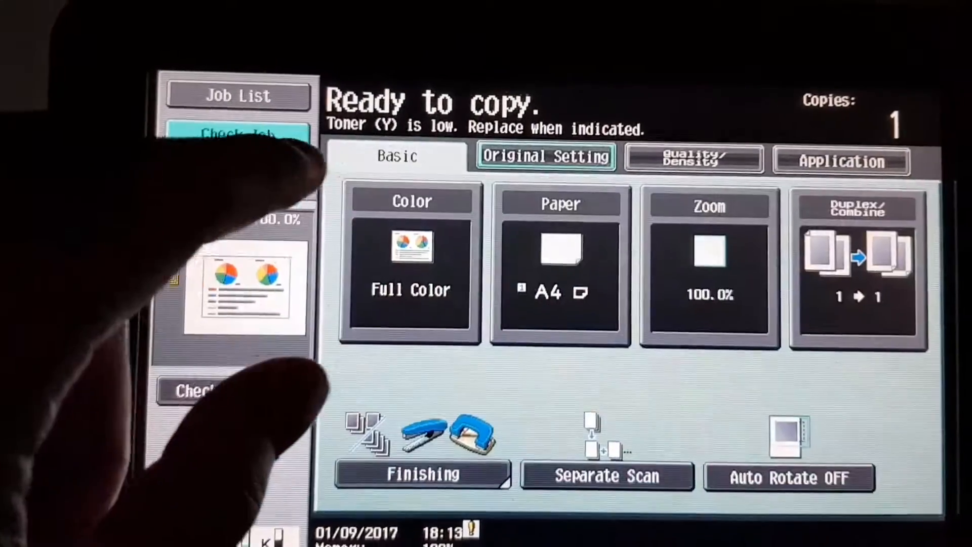
Lower the zoom ratio from 100% toward 85.0% in the Zoom settings.
left_click(711, 267)
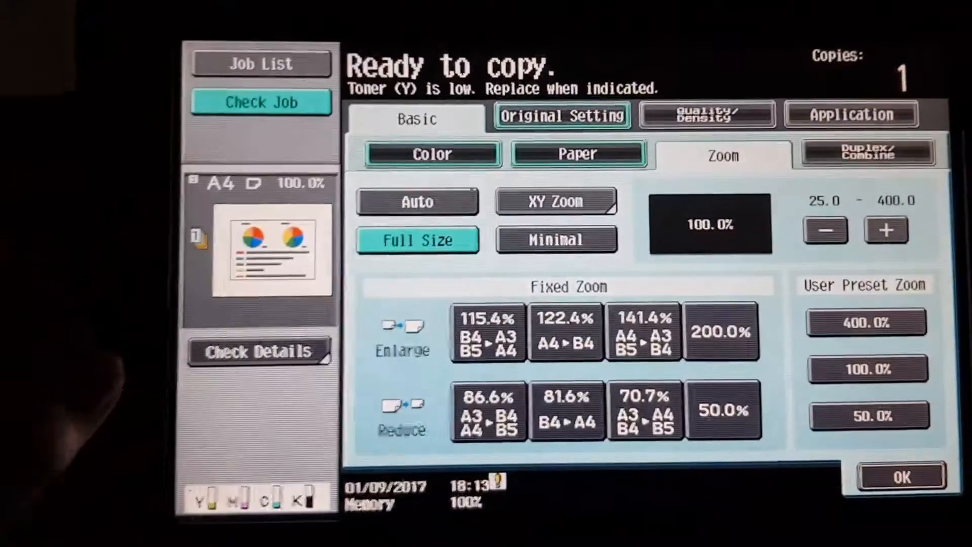
left_click(556, 201)
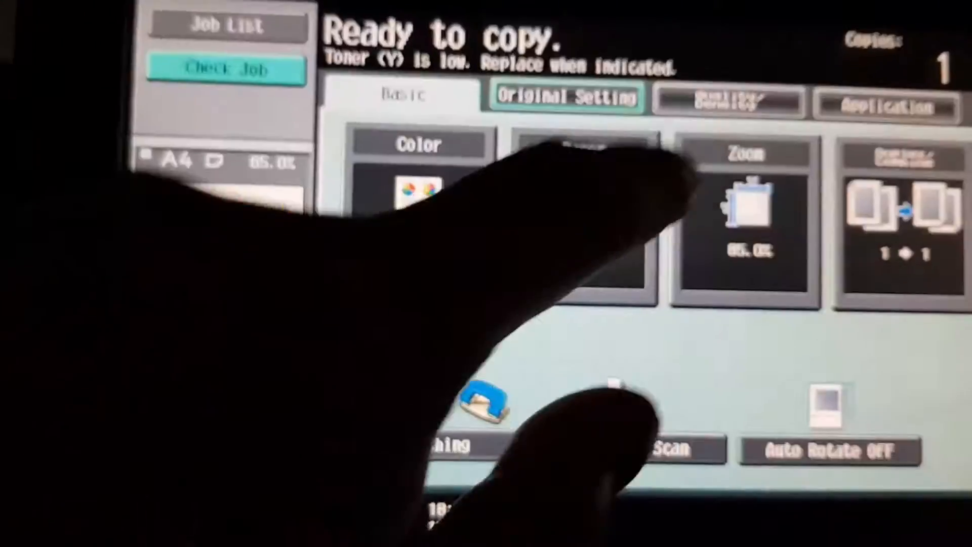
Set original type to Text under Quality/Density and shift Background Removal toward Dark.
left_click(728, 103)
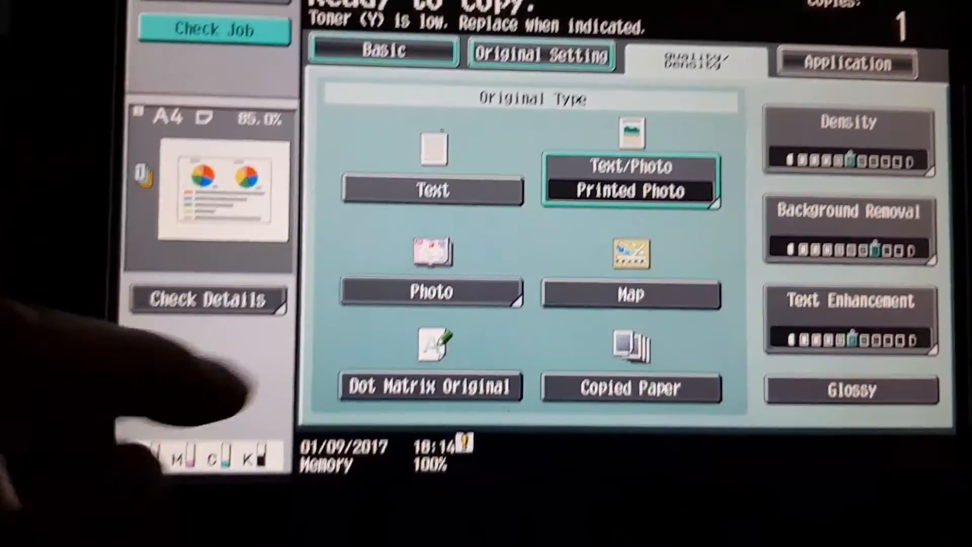
left_click(433, 190)
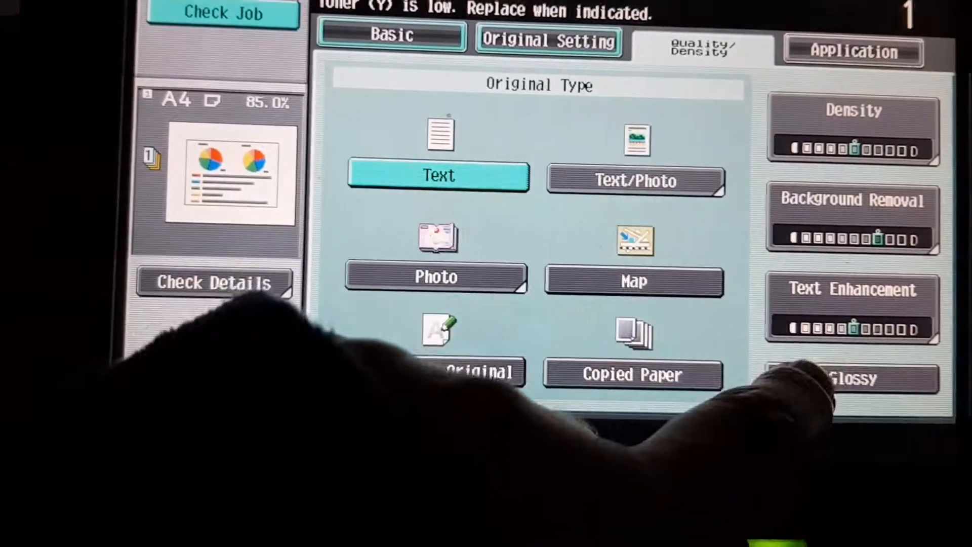
left_click(852, 305)
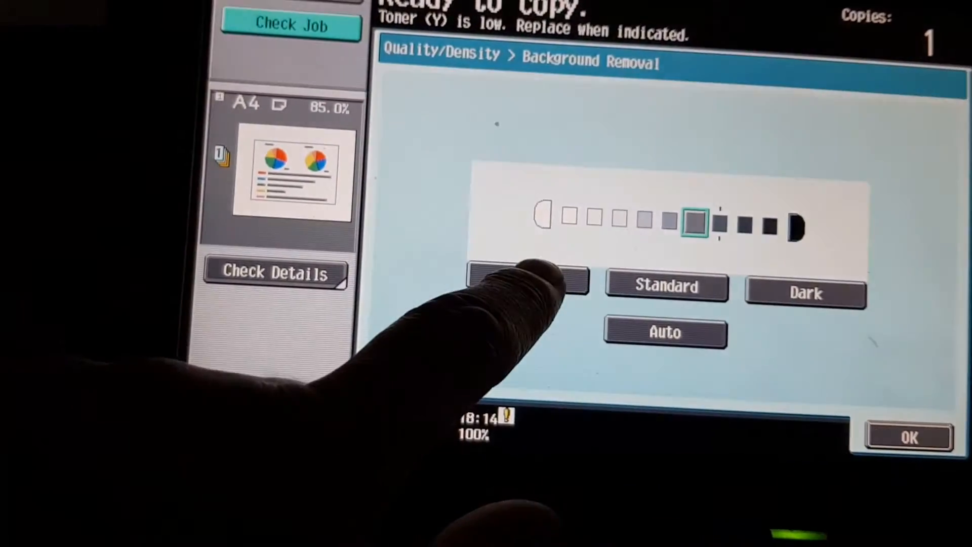
left_click(527, 279)
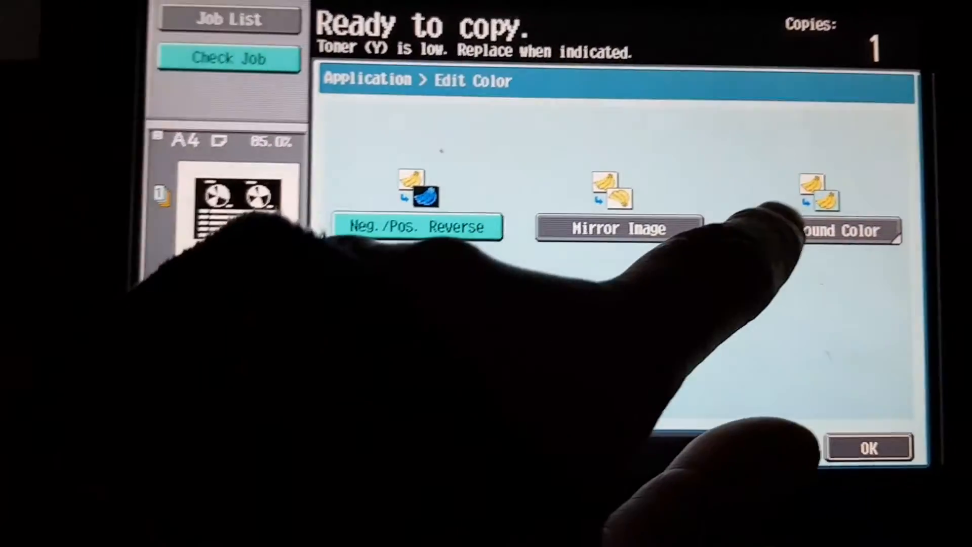
Confirm Neg./Pos. Reverse, then raise the blue level in Color Adjustment.
left_click(844, 230)
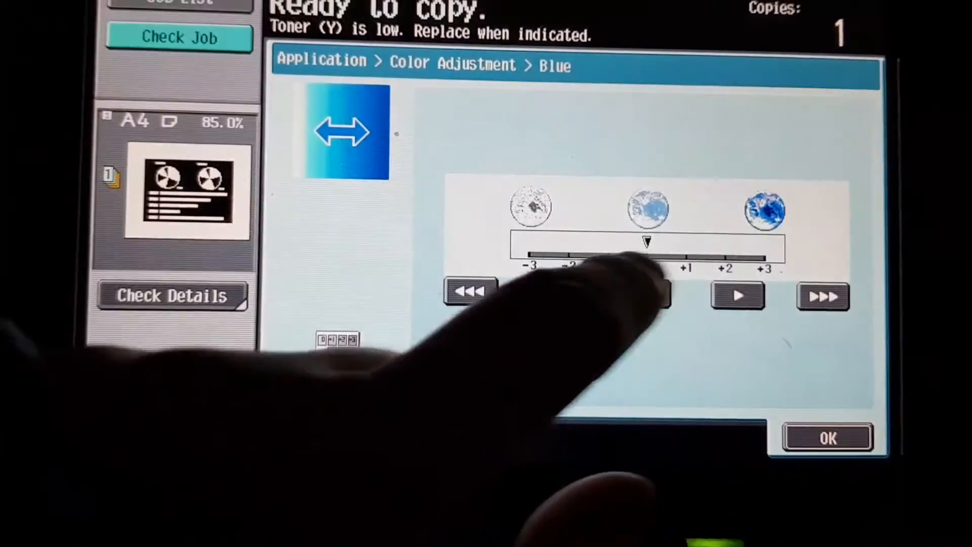
left_click(736, 296)
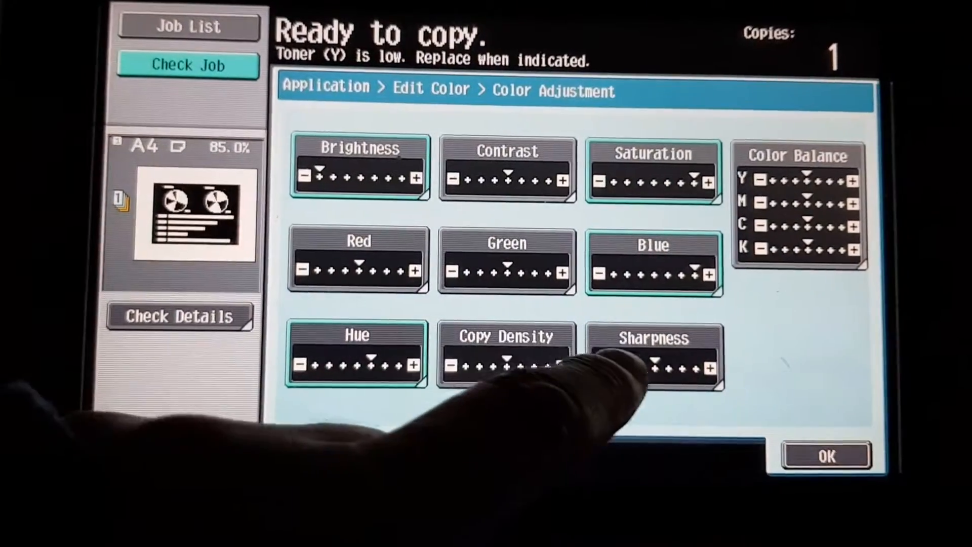
In Color Balance, push yellow to +3, raise magenta, and move on to black.
left_click(653, 357)
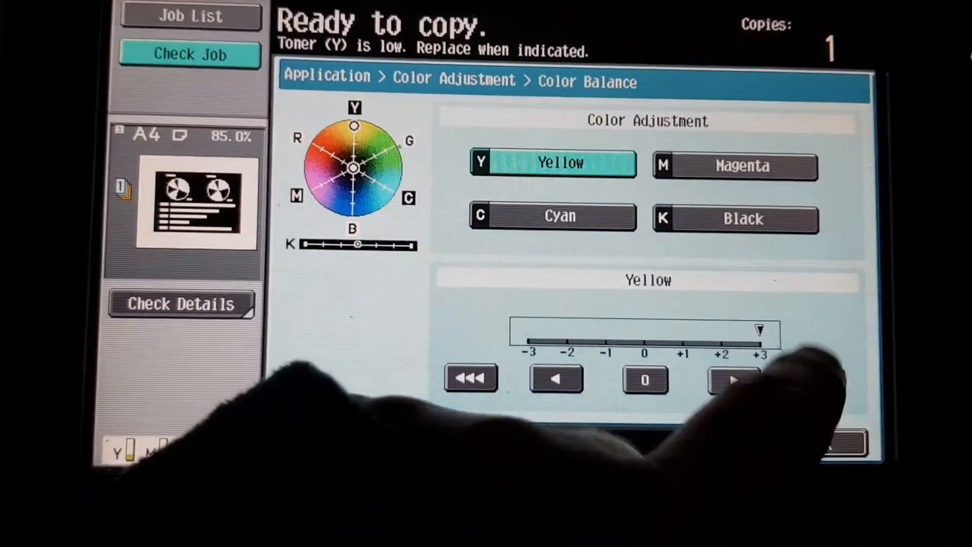
left_click(735, 166)
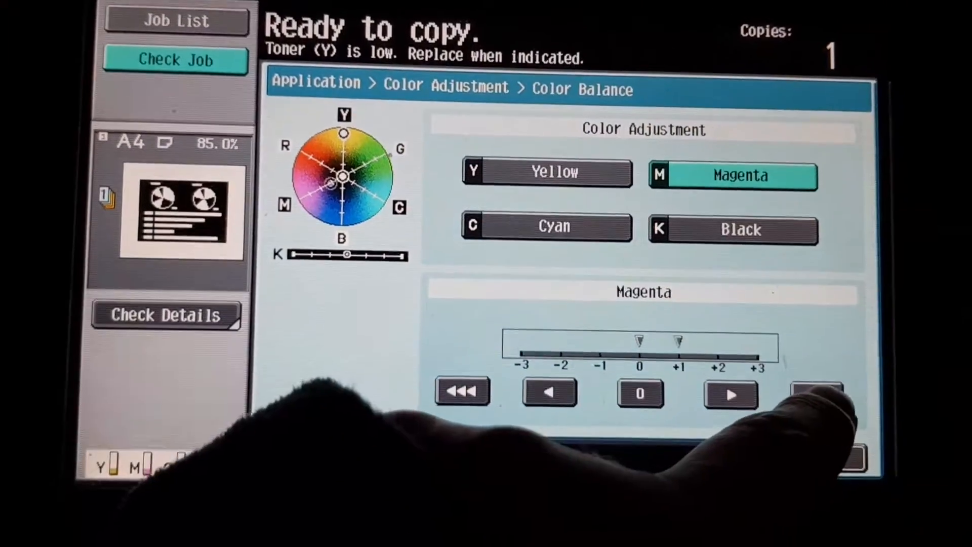
left_click(546, 226)
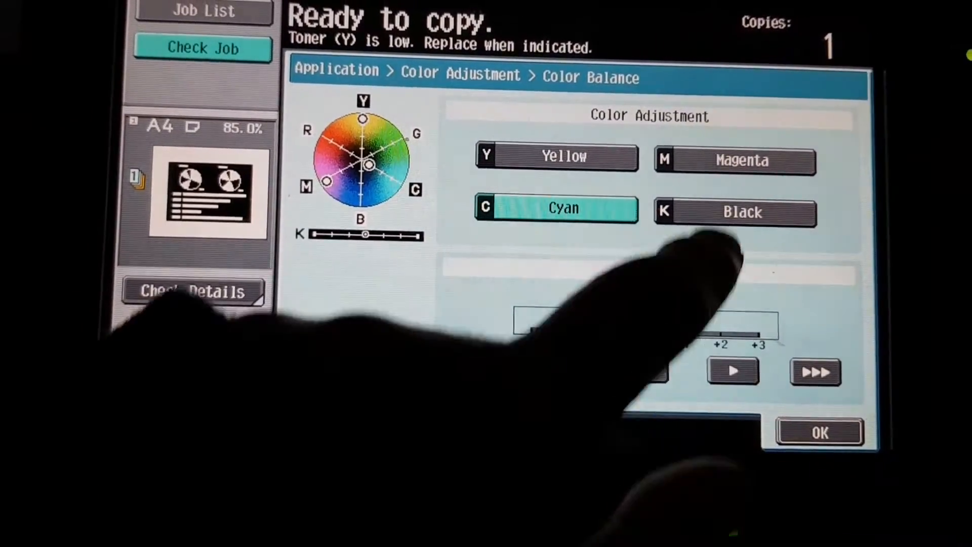
left_click(736, 212)
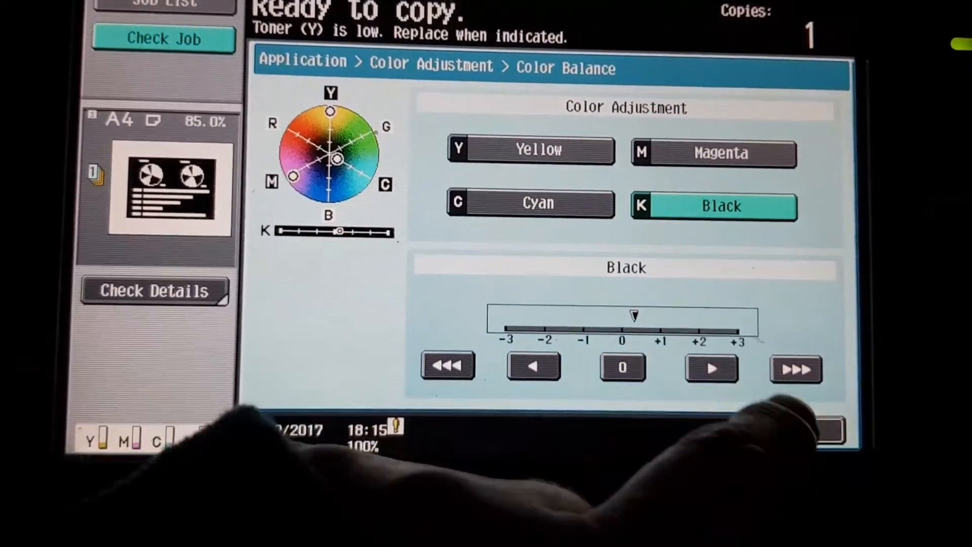